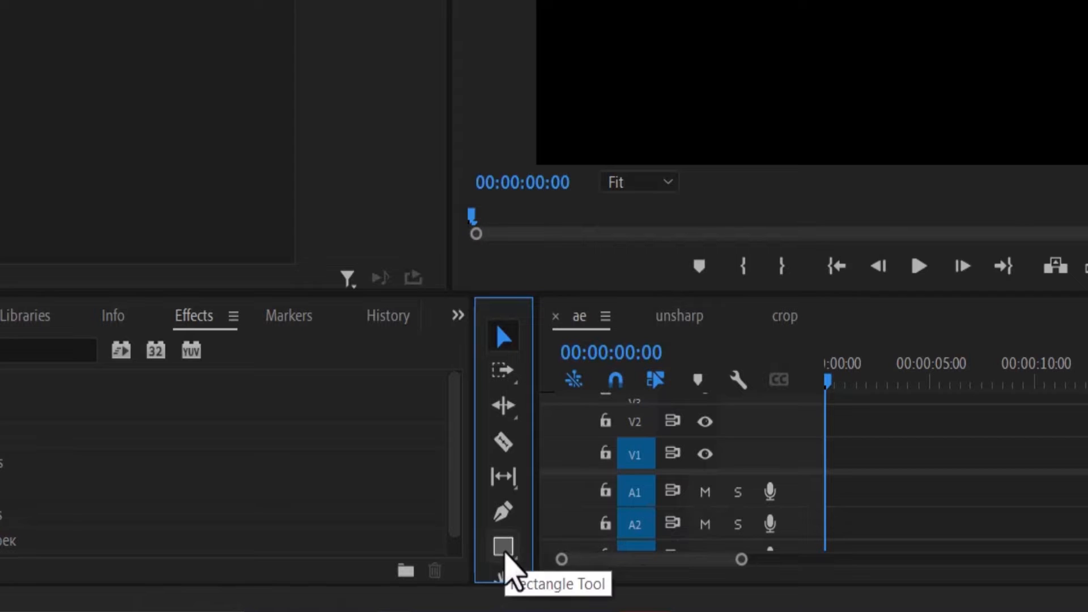
Step: Activate the Ellipse Tool for drawing a circle in the 'ae' sequence frame
{"action": "left_click", "coordinate": [502, 546]}
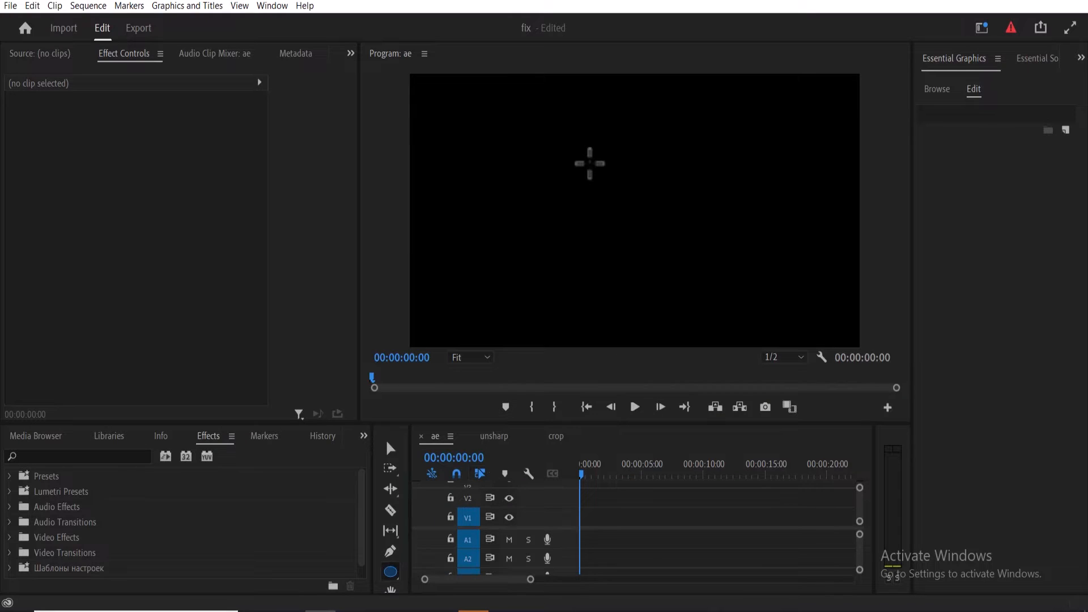
{"action": "mouse_move", "coordinate": [579, 167]}
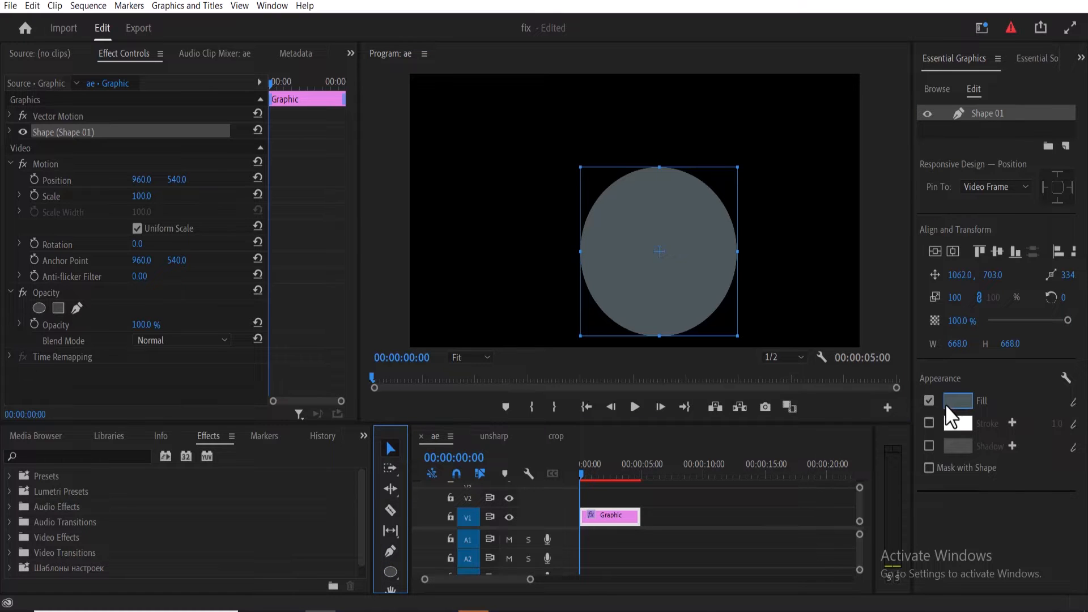
Step: Recolour the circle's Fill swatch from grey to a teal shade
{"action": "left_click", "coordinate": [957, 401]}
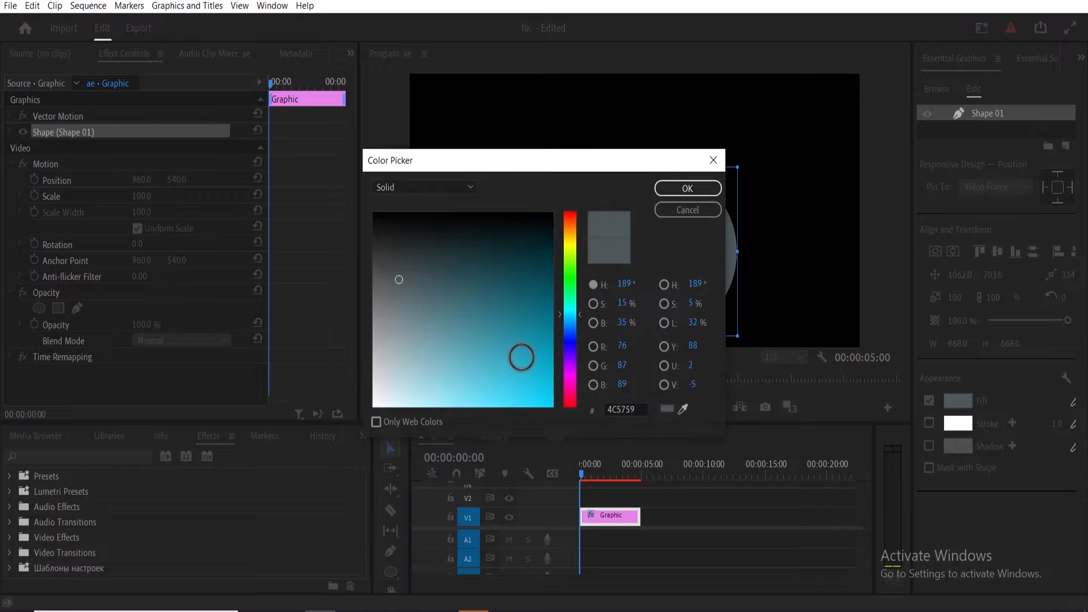
{"action": "left_click", "coordinate": [686, 188]}
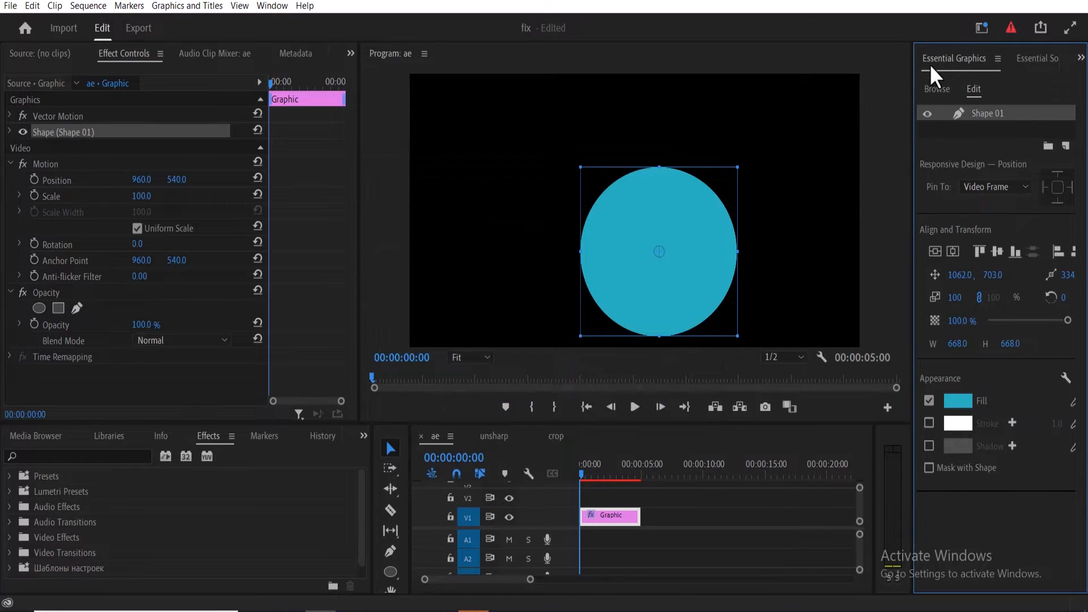
Step: Align the circle to the vertical and horizontal centre of the frame
{"action": "left_click", "coordinate": [934, 251]}
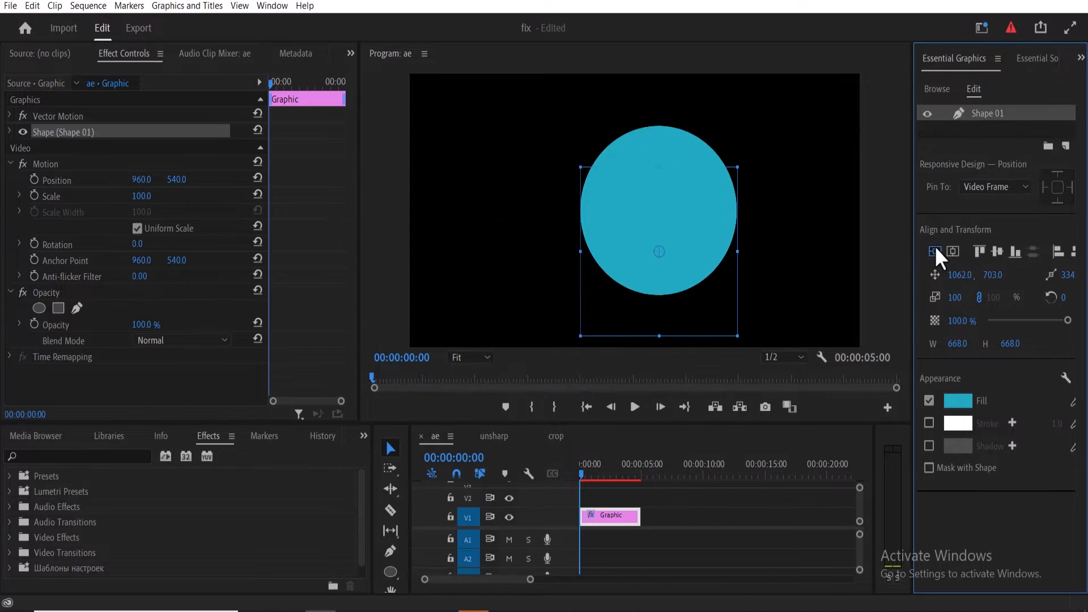
{"action": "left_click", "coordinate": [954, 252]}
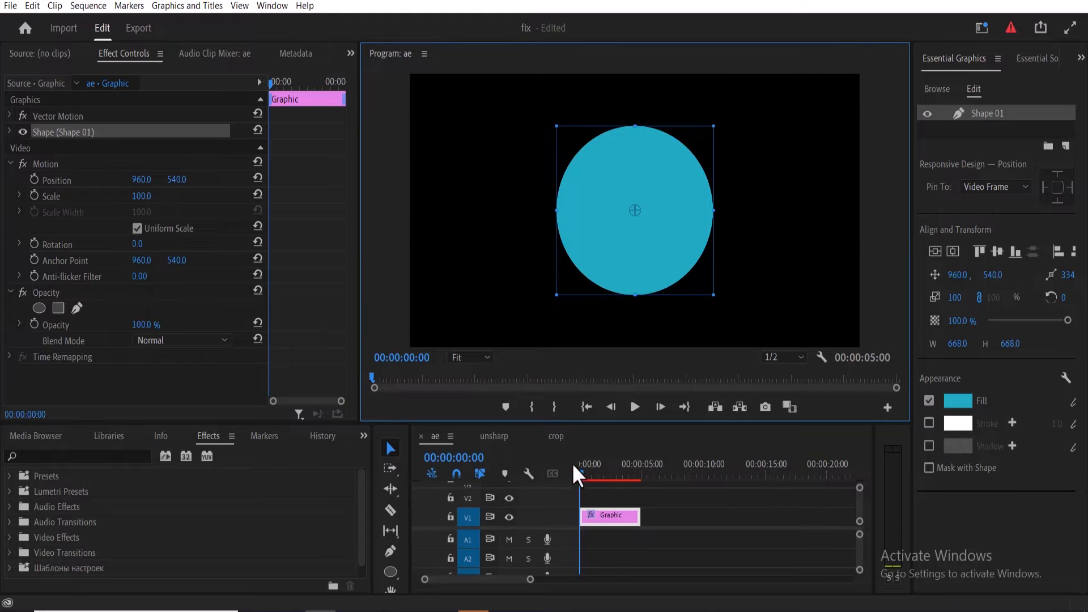
{"action": "mouse_move", "coordinate": [232, 253]}
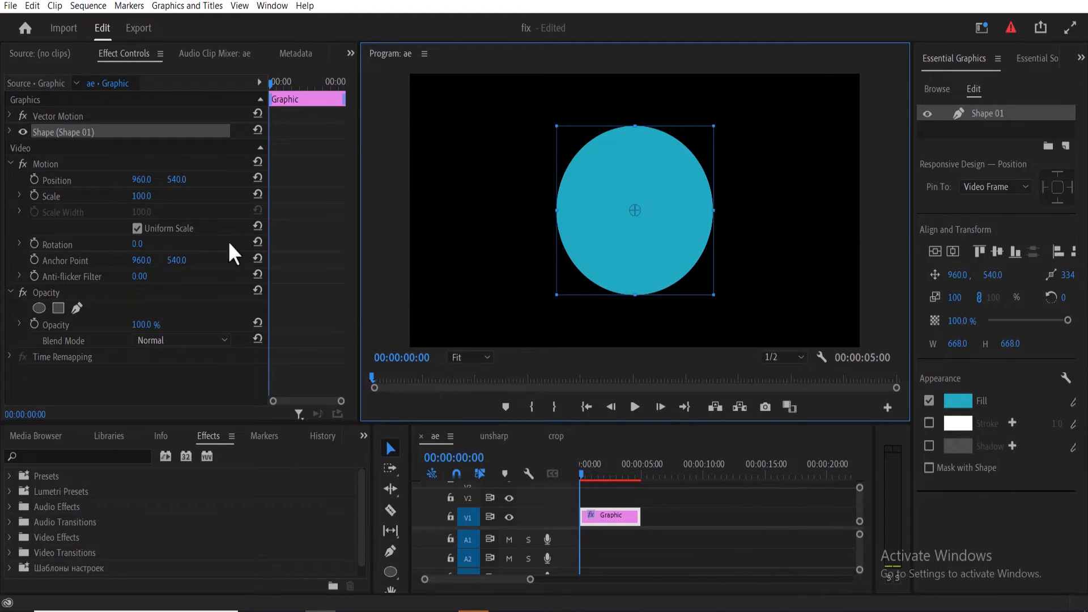
Step: Keyframe the circle's Scale from 0 to 452 and preview the growth
{"action": "double_click", "coordinate": [142, 197]}
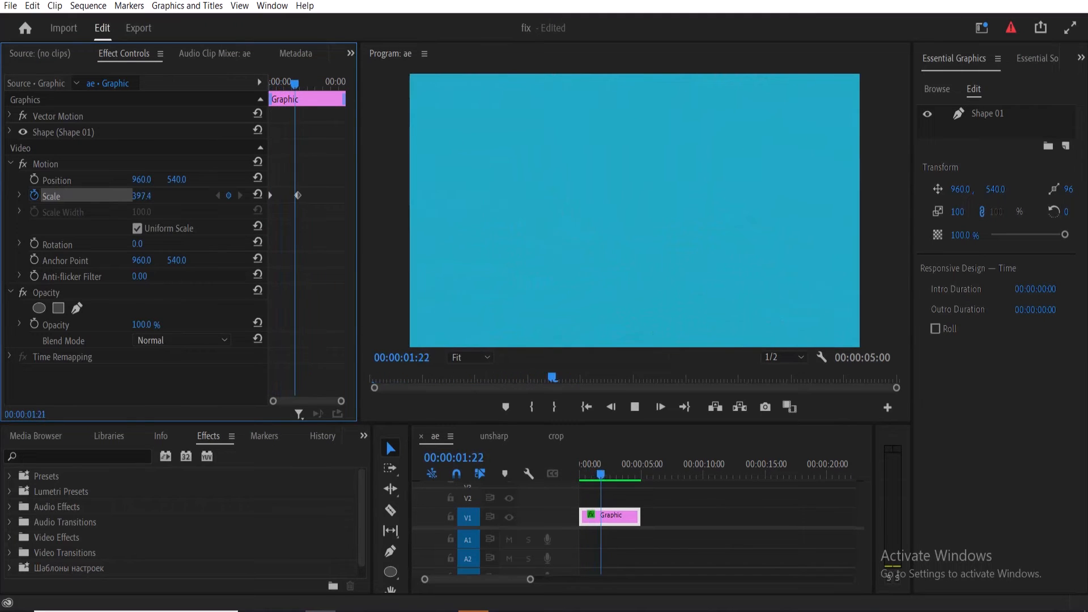
{"action": "left_click", "coordinate": [632, 407]}
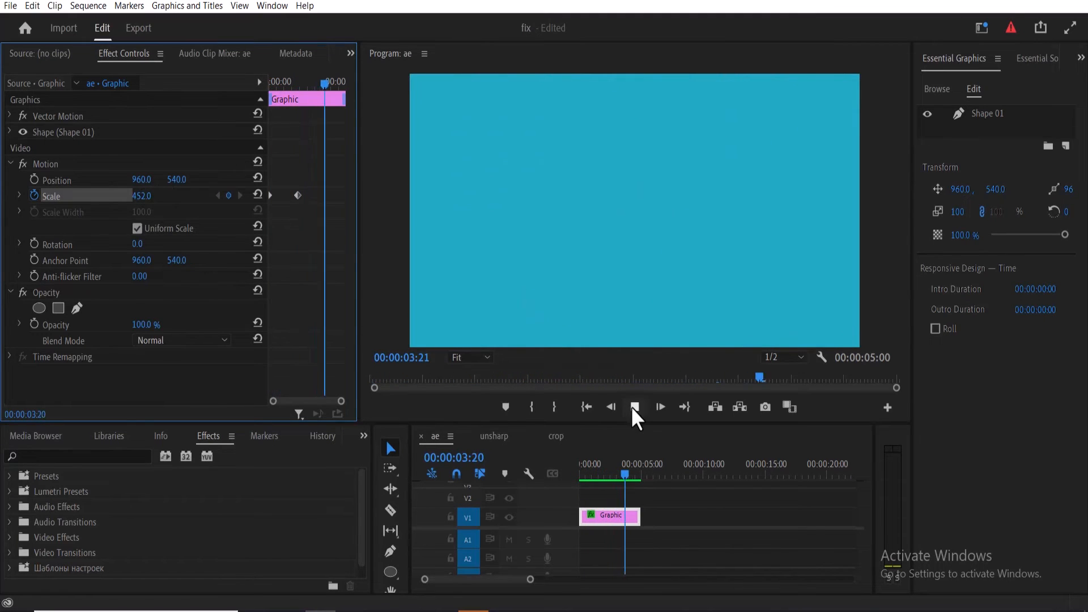
{"action": "left_click", "coordinate": [599, 475]}
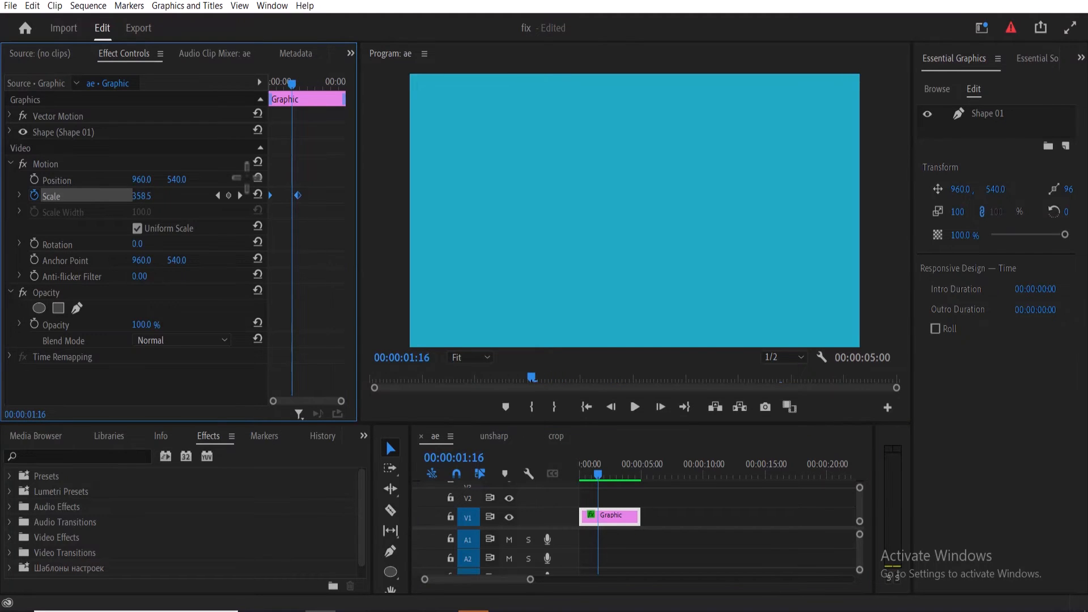
Step: Apply Ease In and Ease Out to the Scale keyframes and expand the Scale graphs
{"action": "right_click", "coordinate": [298, 195]}
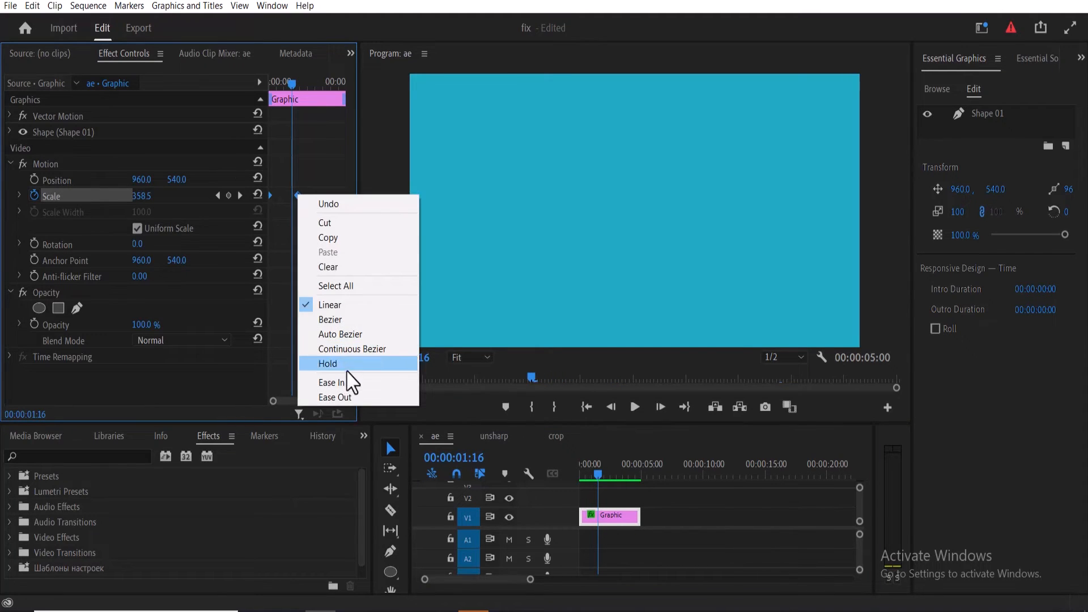
{"action": "left_click", "coordinate": [327, 363]}
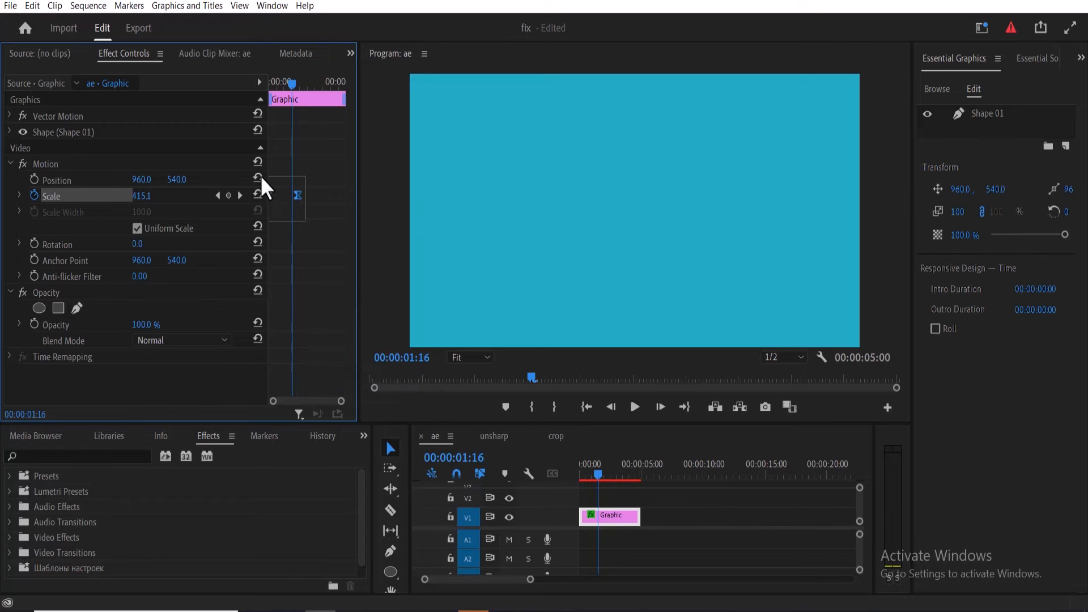
{"action": "right_click", "coordinate": [271, 195]}
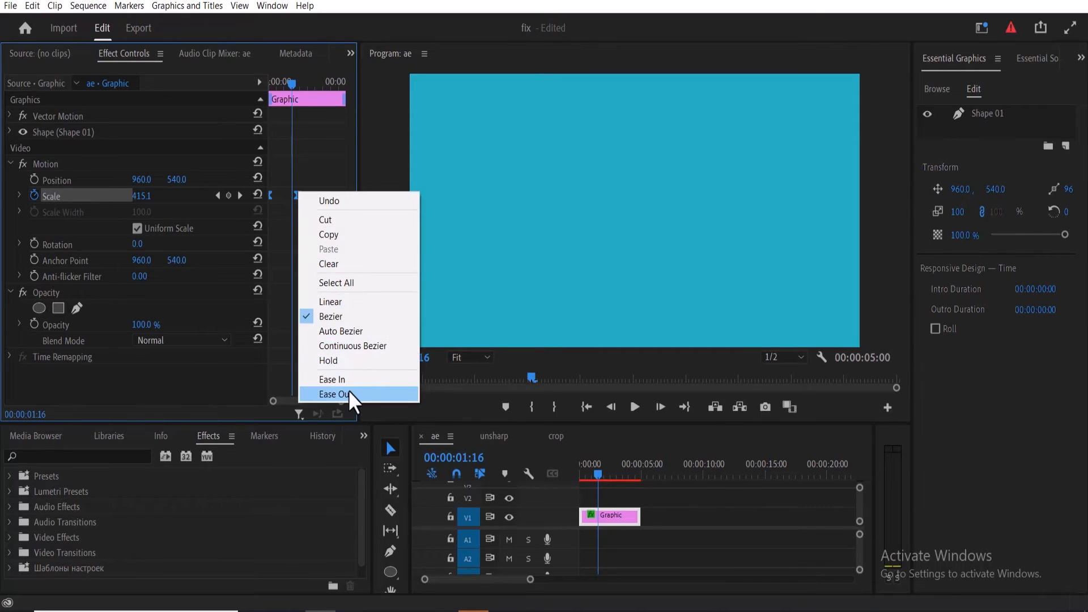
{"action": "left_click", "coordinate": [333, 394]}
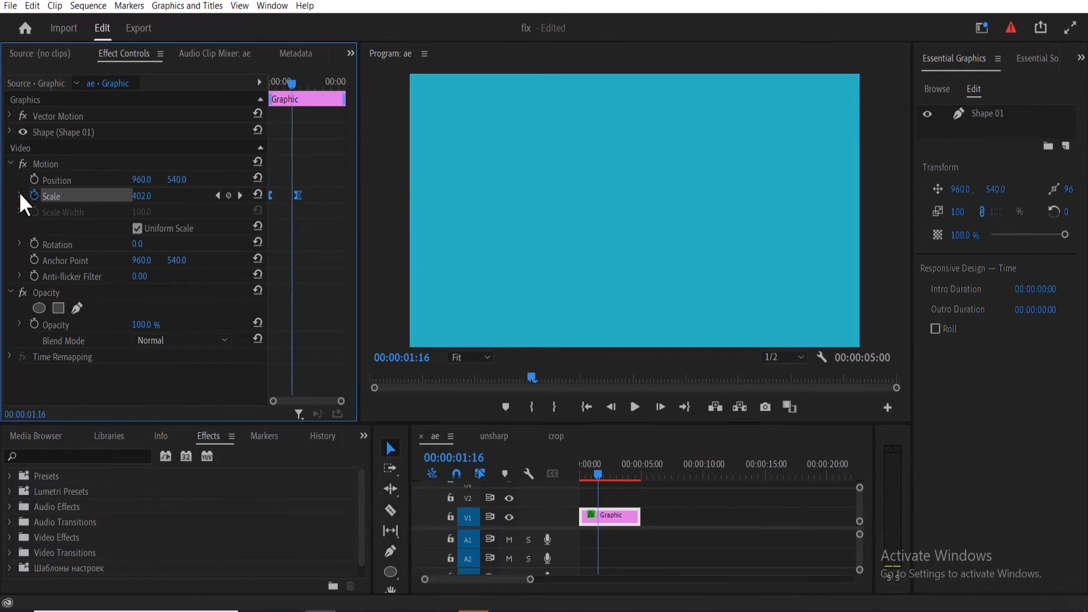
{"action": "left_click", "coordinate": [21, 196]}
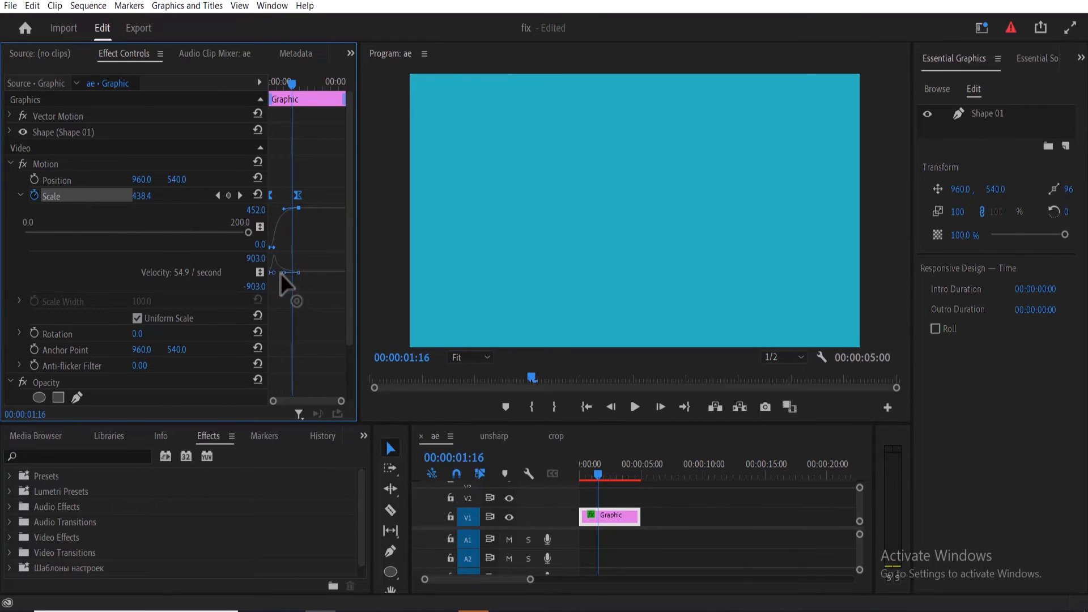
{"action": "left_click", "coordinate": [632, 407]}
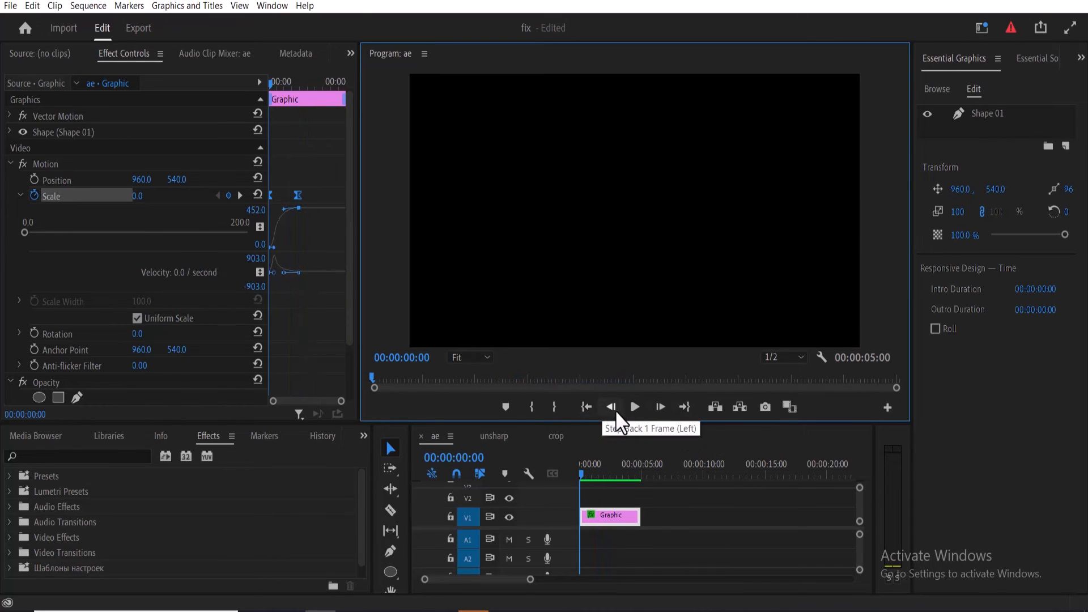
{"action": "left_click", "coordinate": [632, 407]}
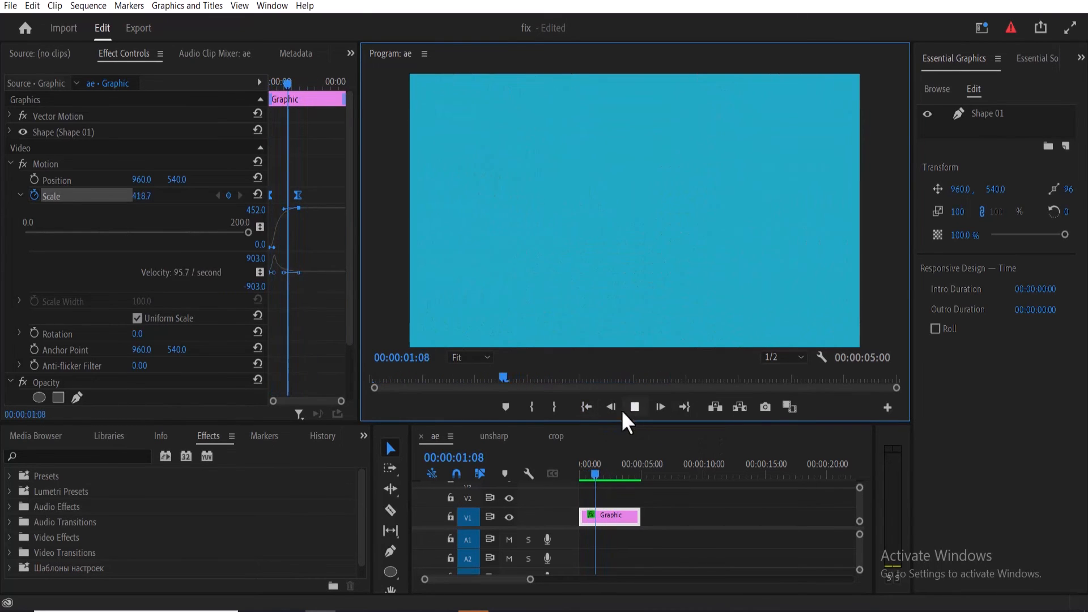
{"action": "left_click", "coordinate": [633, 406]}
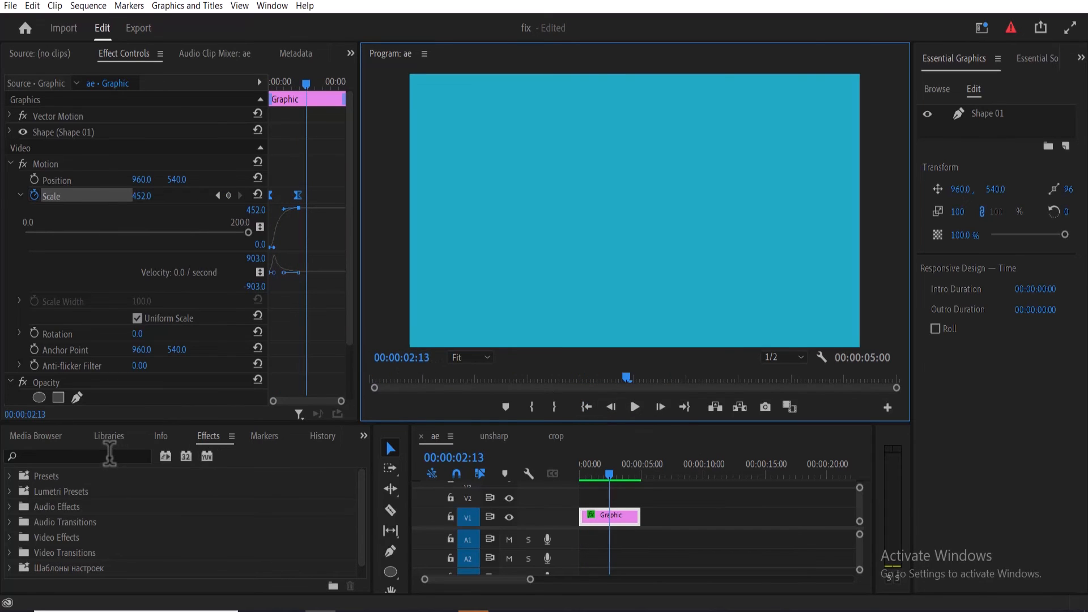
Step: Search the Effects panel for 'turbul' to find Turbulent Displace
{"action": "type", "text": "turbulent"}
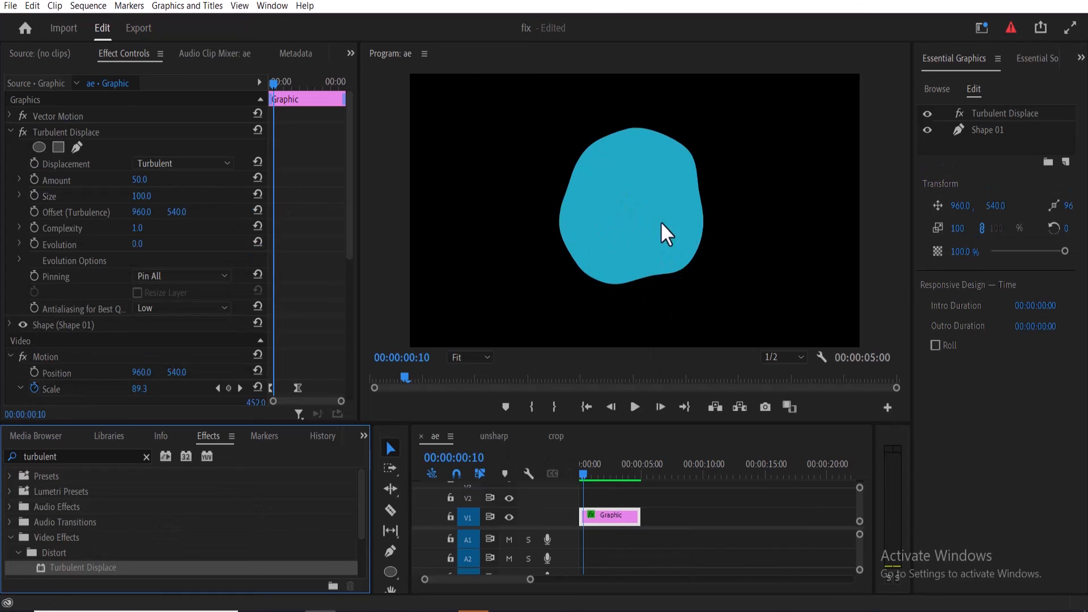
Step: Set Turbulent Displace to Twist displacement and lower Amount below 41
{"action": "left_click", "coordinate": [182, 163]}
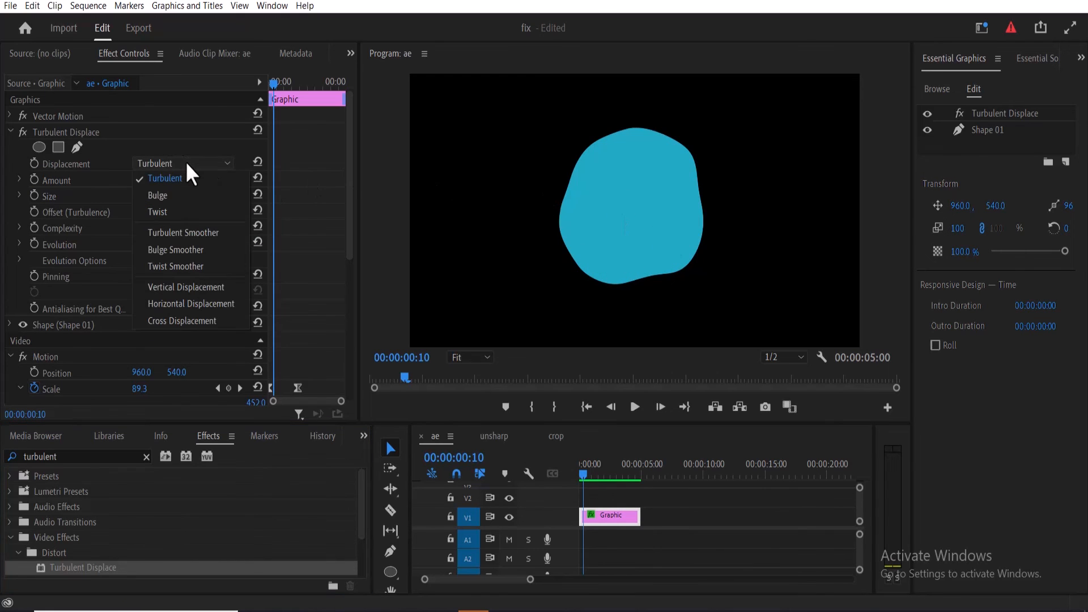
{"action": "left_click", "coordinate": [157, 195]}
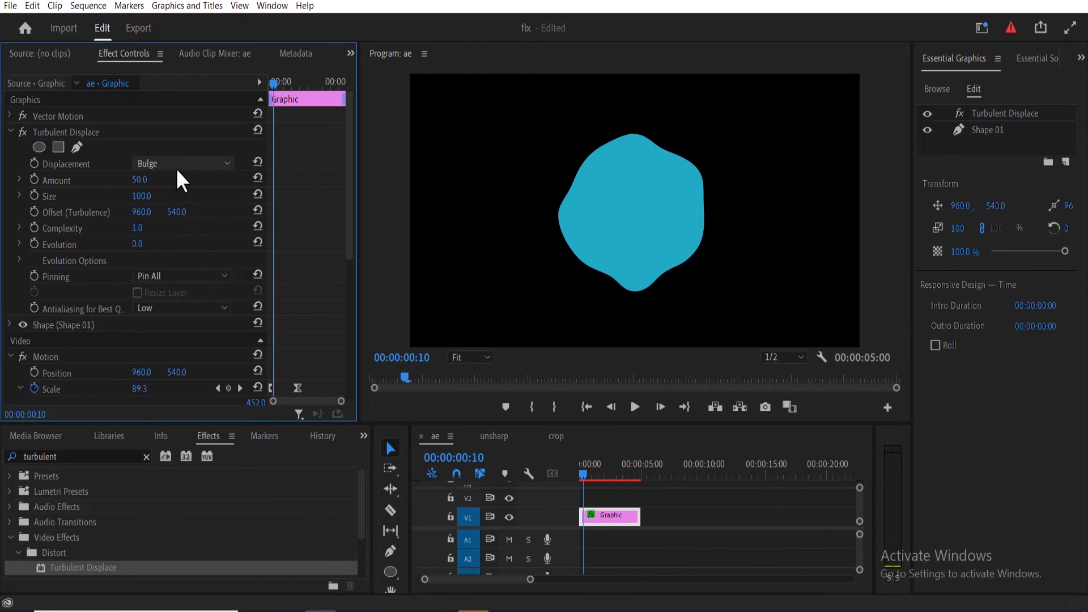
{"action": "left_click", "coordinate": [183, 163]}
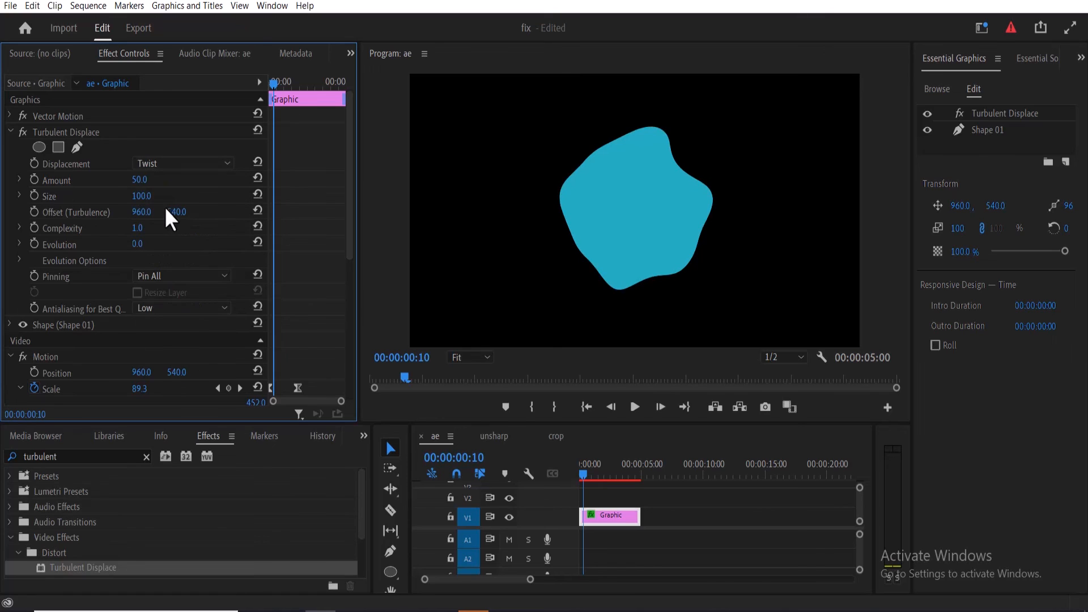
{"action": "left_click_drag", "start_coordinate": [152, 180], "coordinate": [140, 180]}
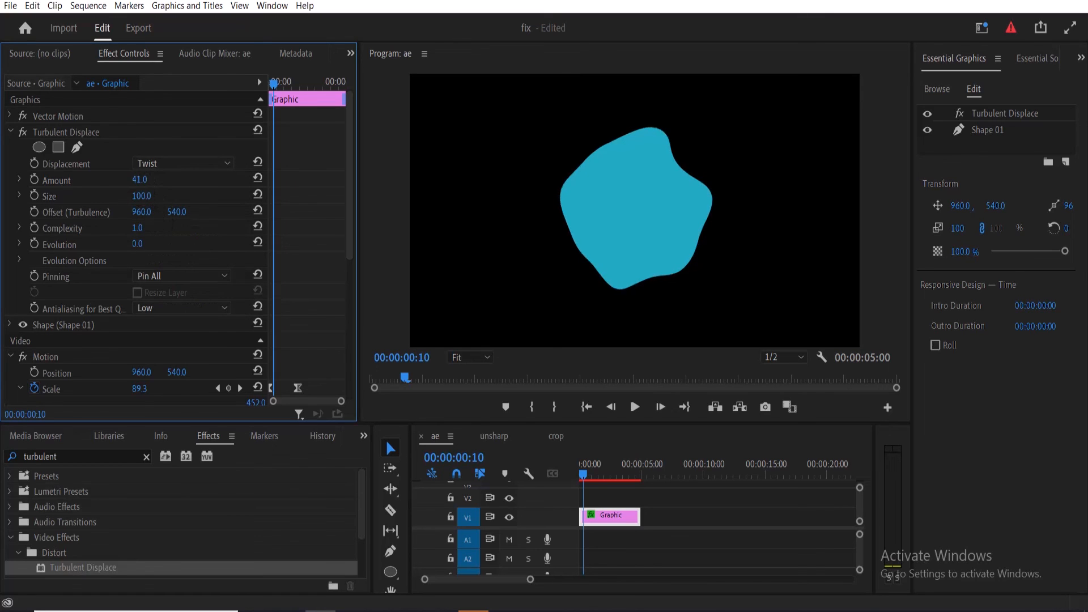
{"action": "left_click_drag", "start_coordinate": [146, 179], "coordinate": [135, 179]}
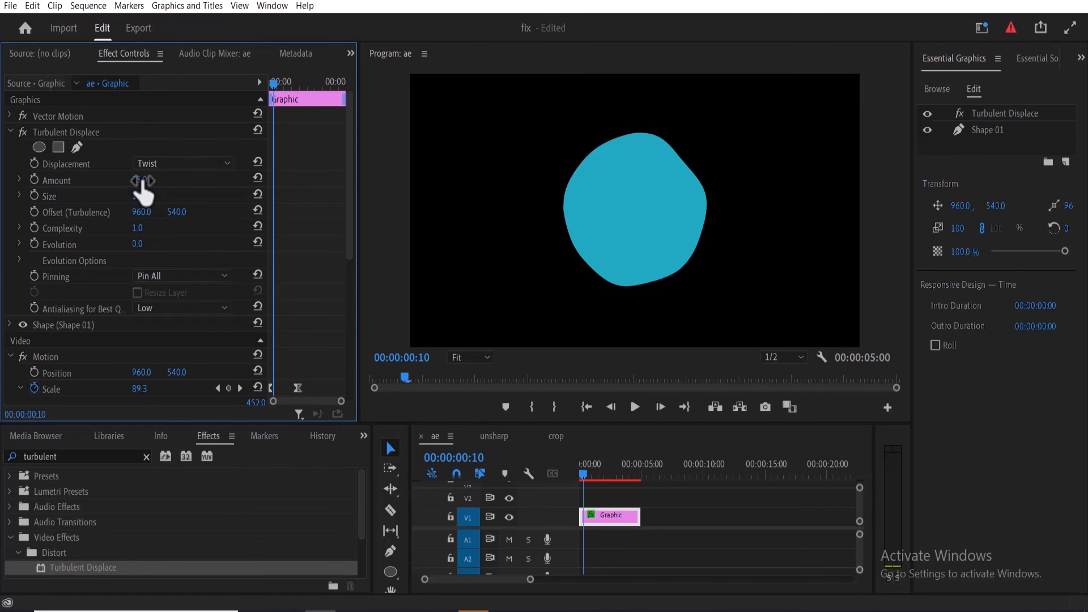